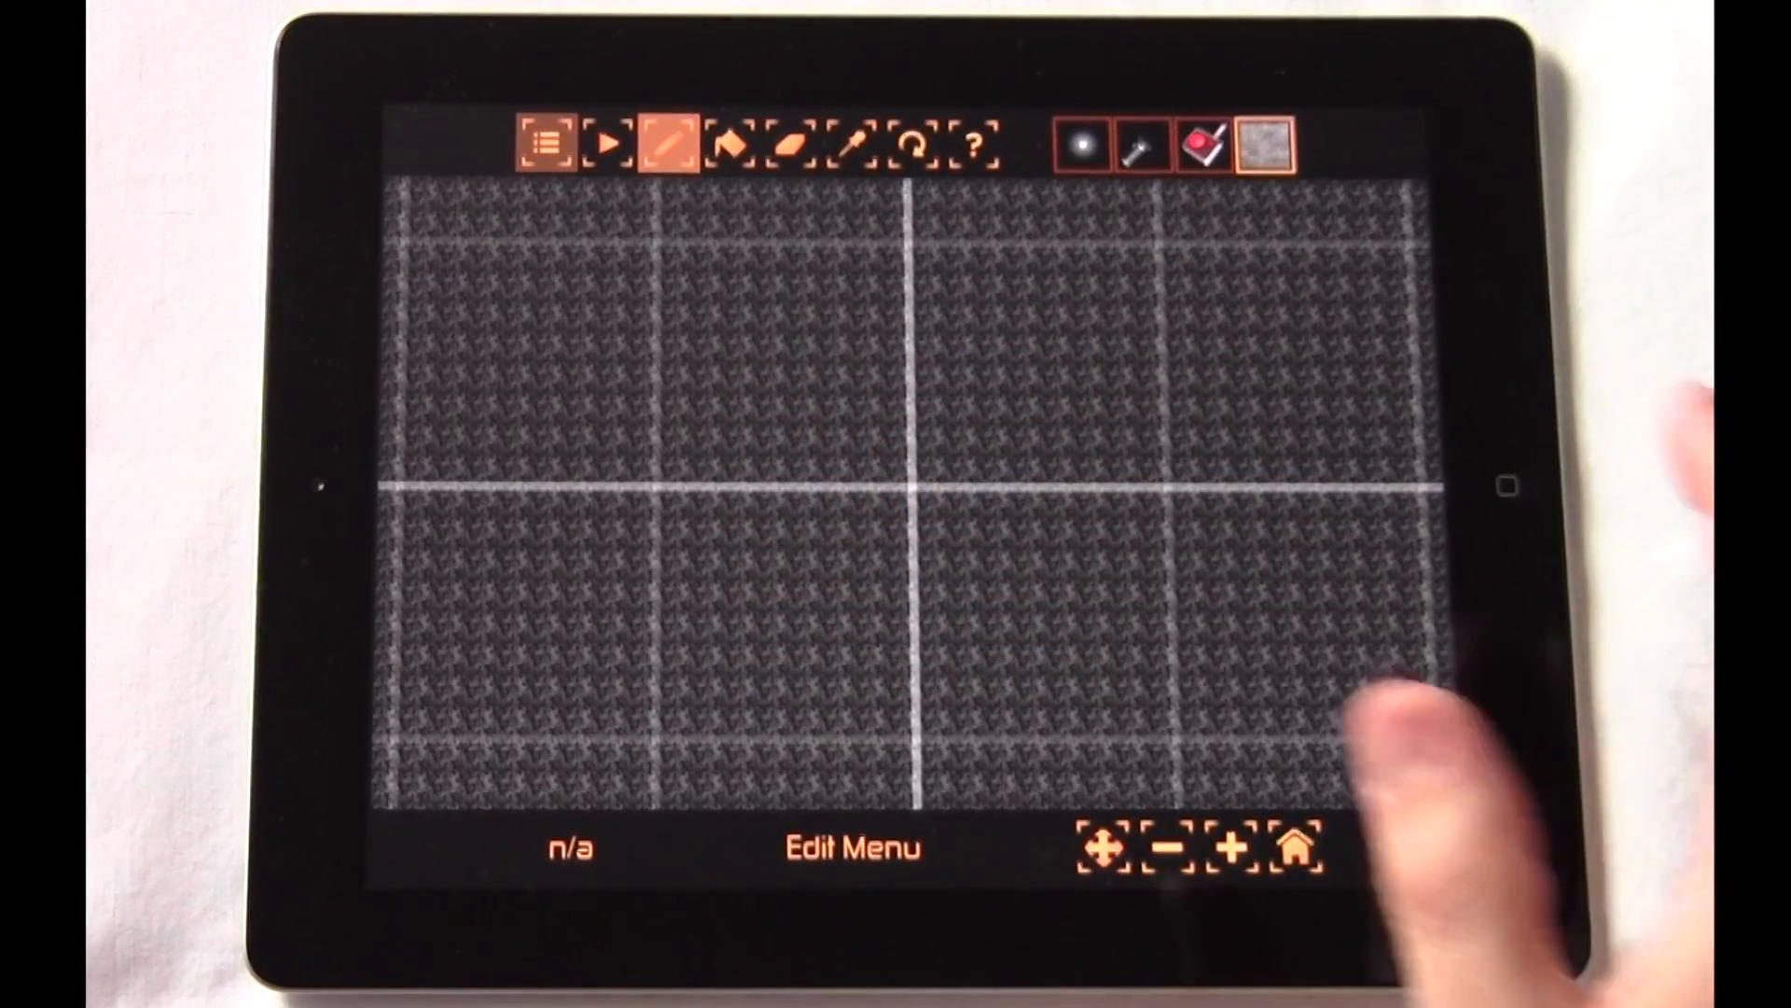
# - Select the dig tool in the top toolbar to start carving cave floor
pyautogui.click(1261, 147)
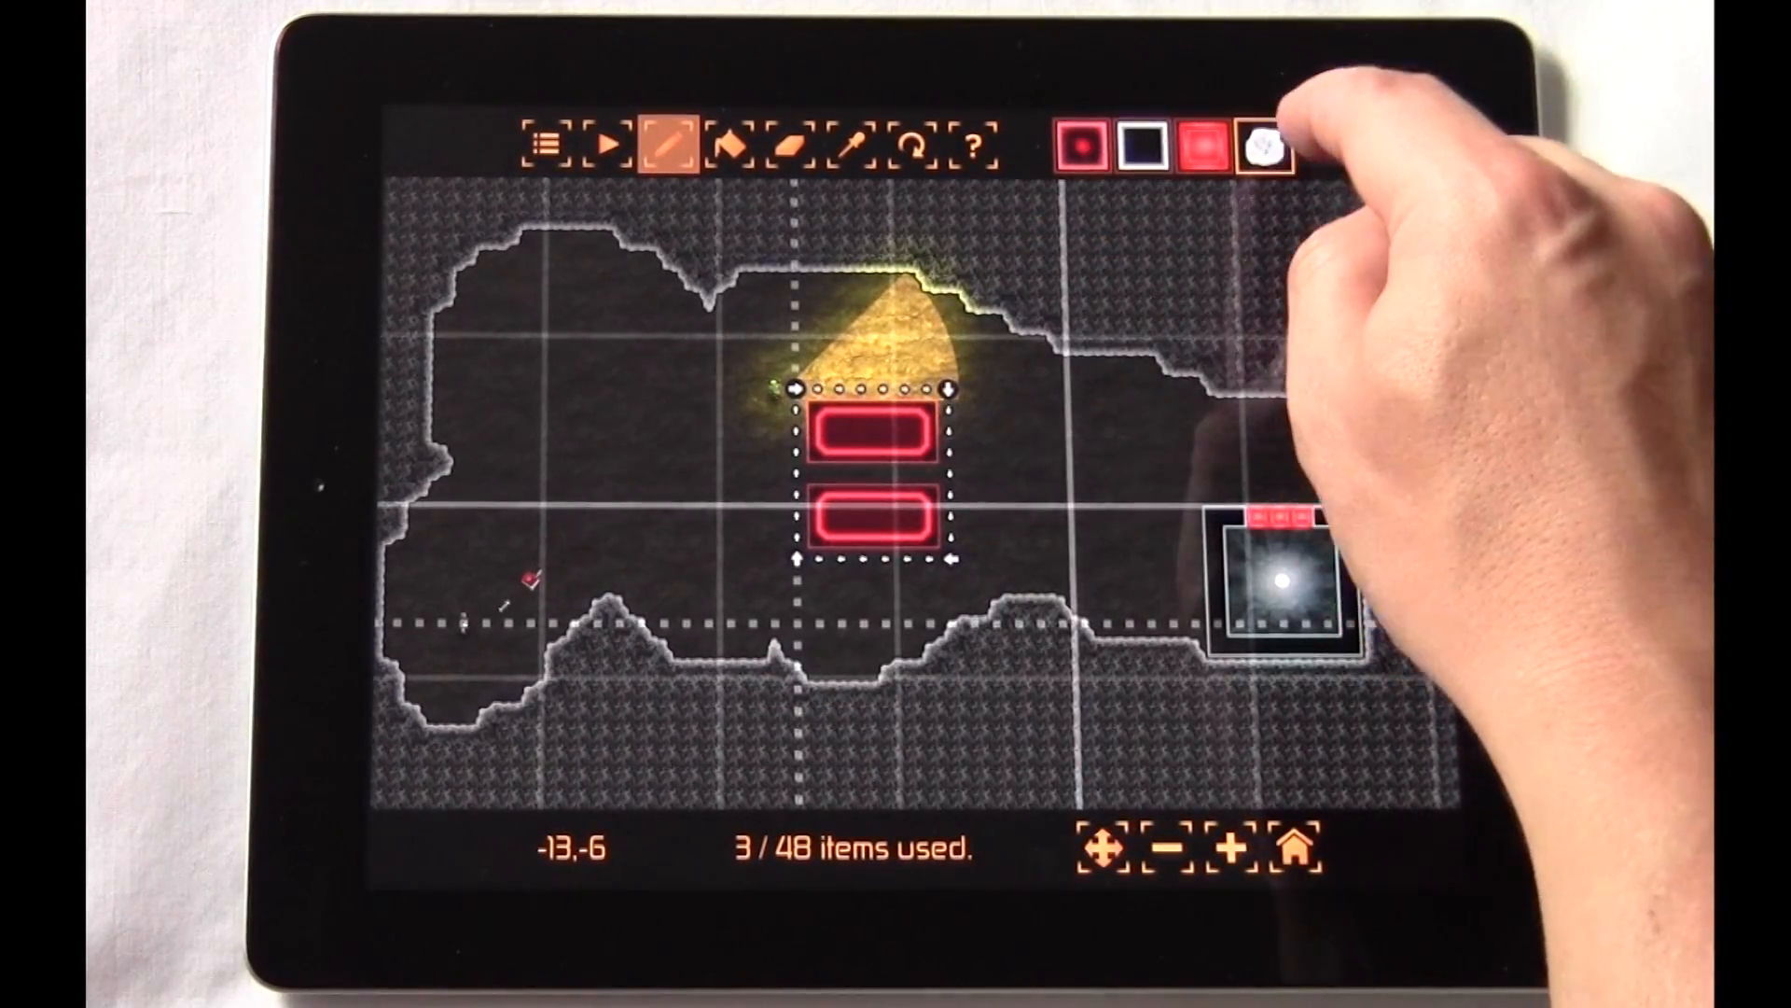
# - Choose the red technology item from the palette for placement below the guard
pyautogui.click(1263, 145)
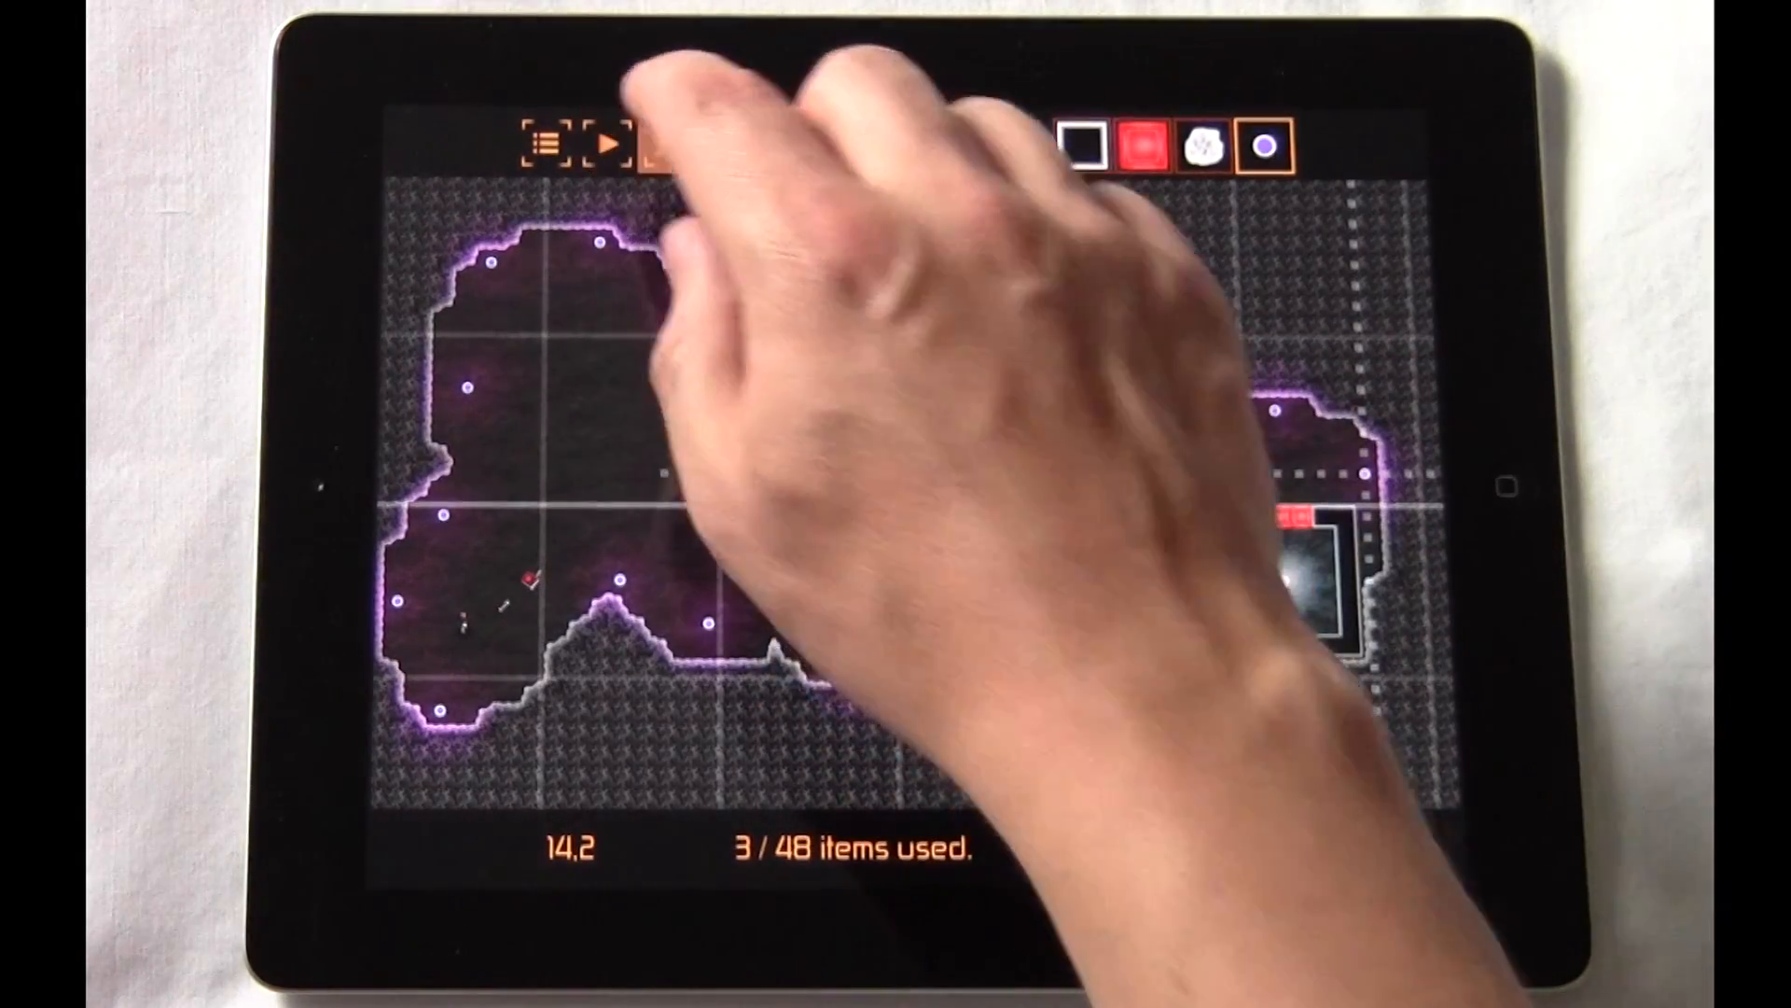
# - Pick the purple glow item from the top palette to edge the cave walls
pyautogui.click(606, 146)
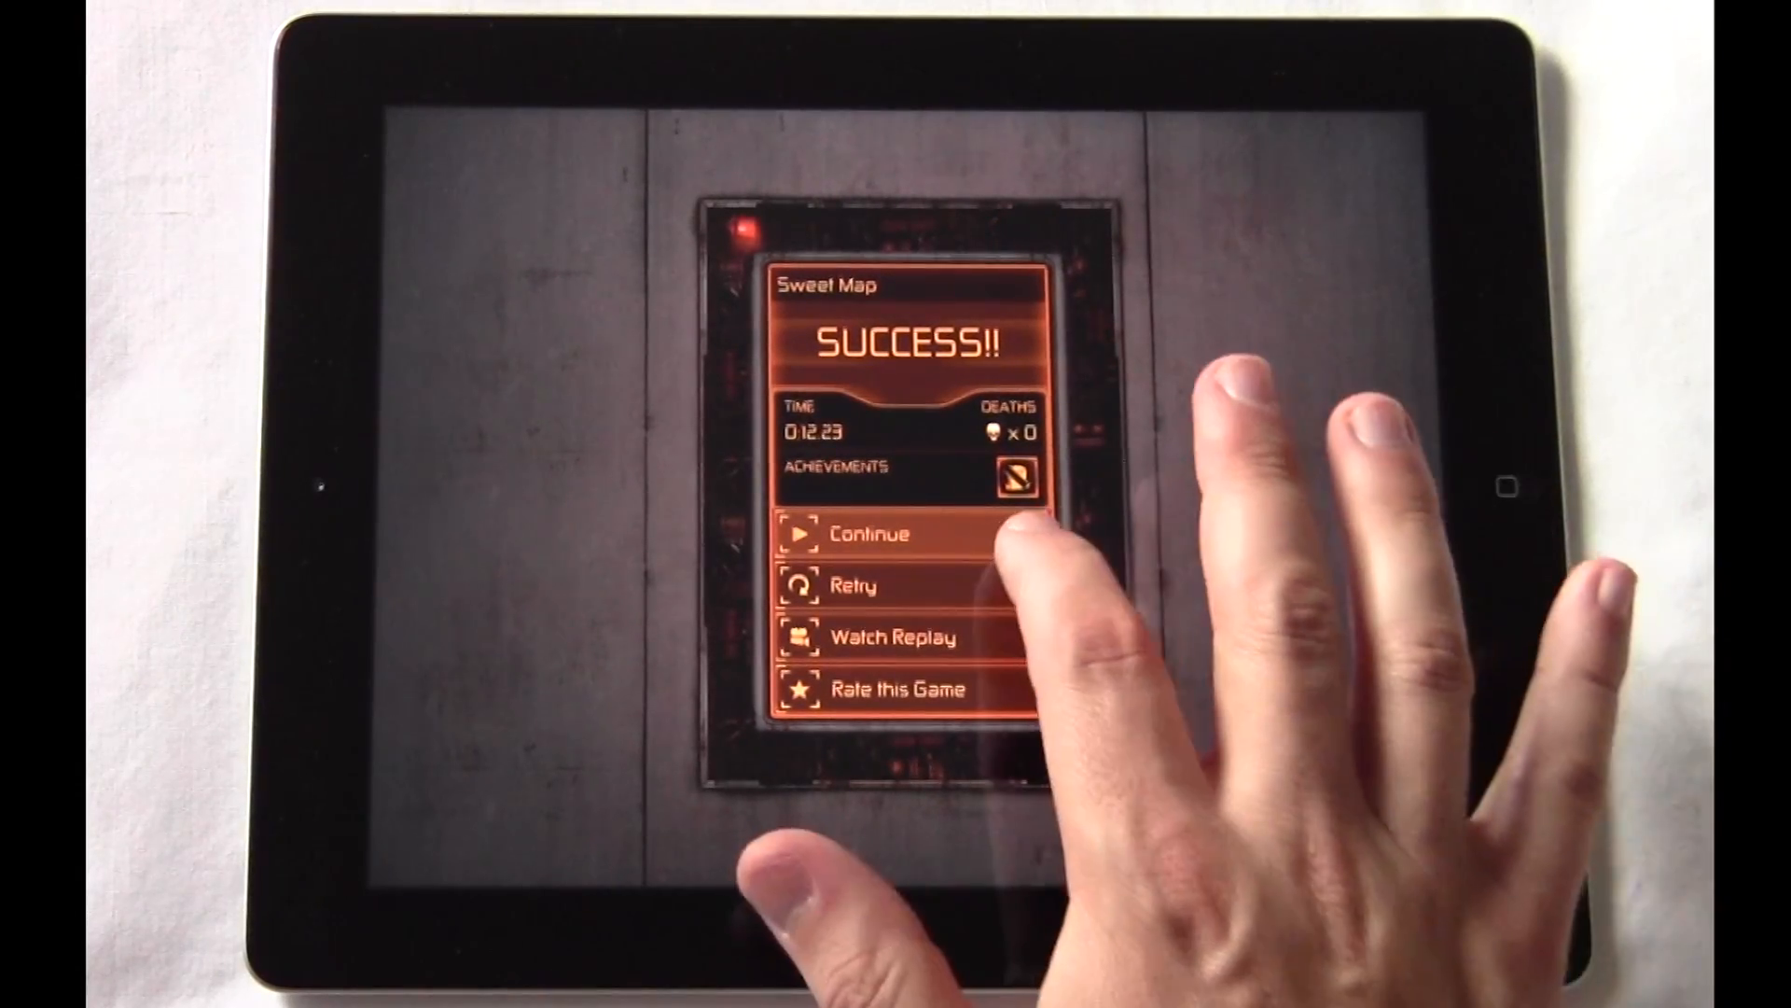
# - Continue past the SUCCESS!! screen and request sharing Sweet Map from its menu
pyautogui.click(872, 533)
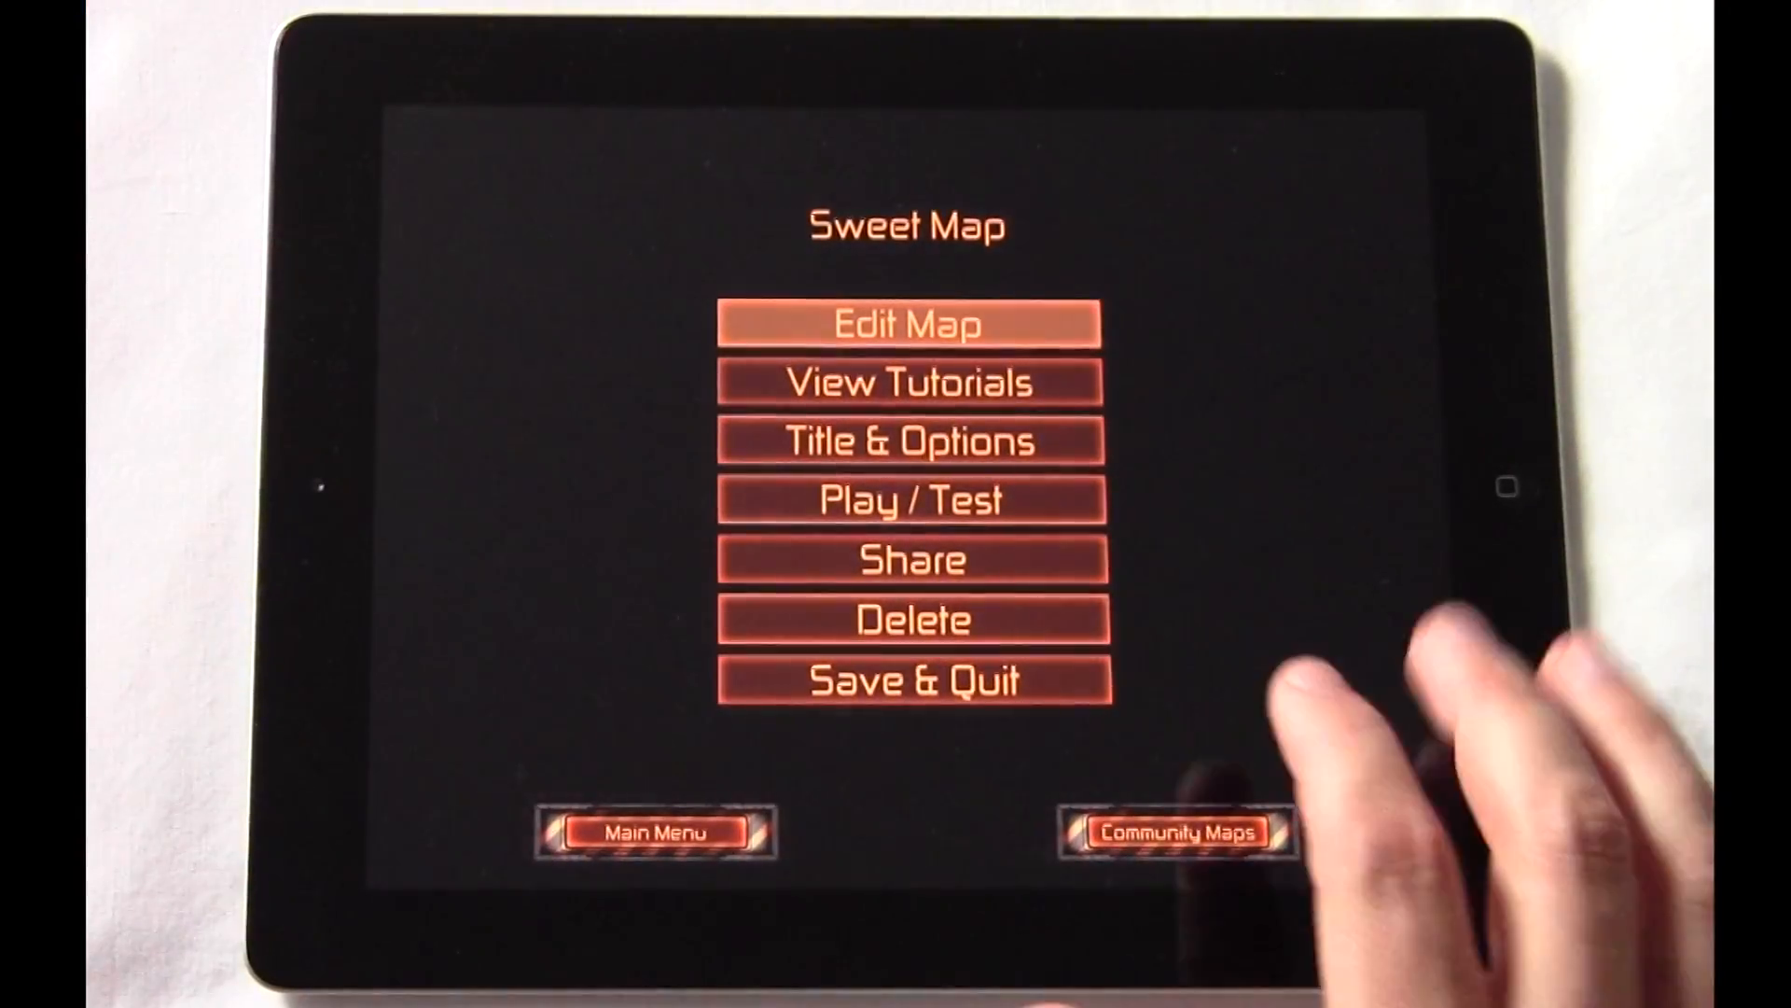
pyautogui.click(909, 559)
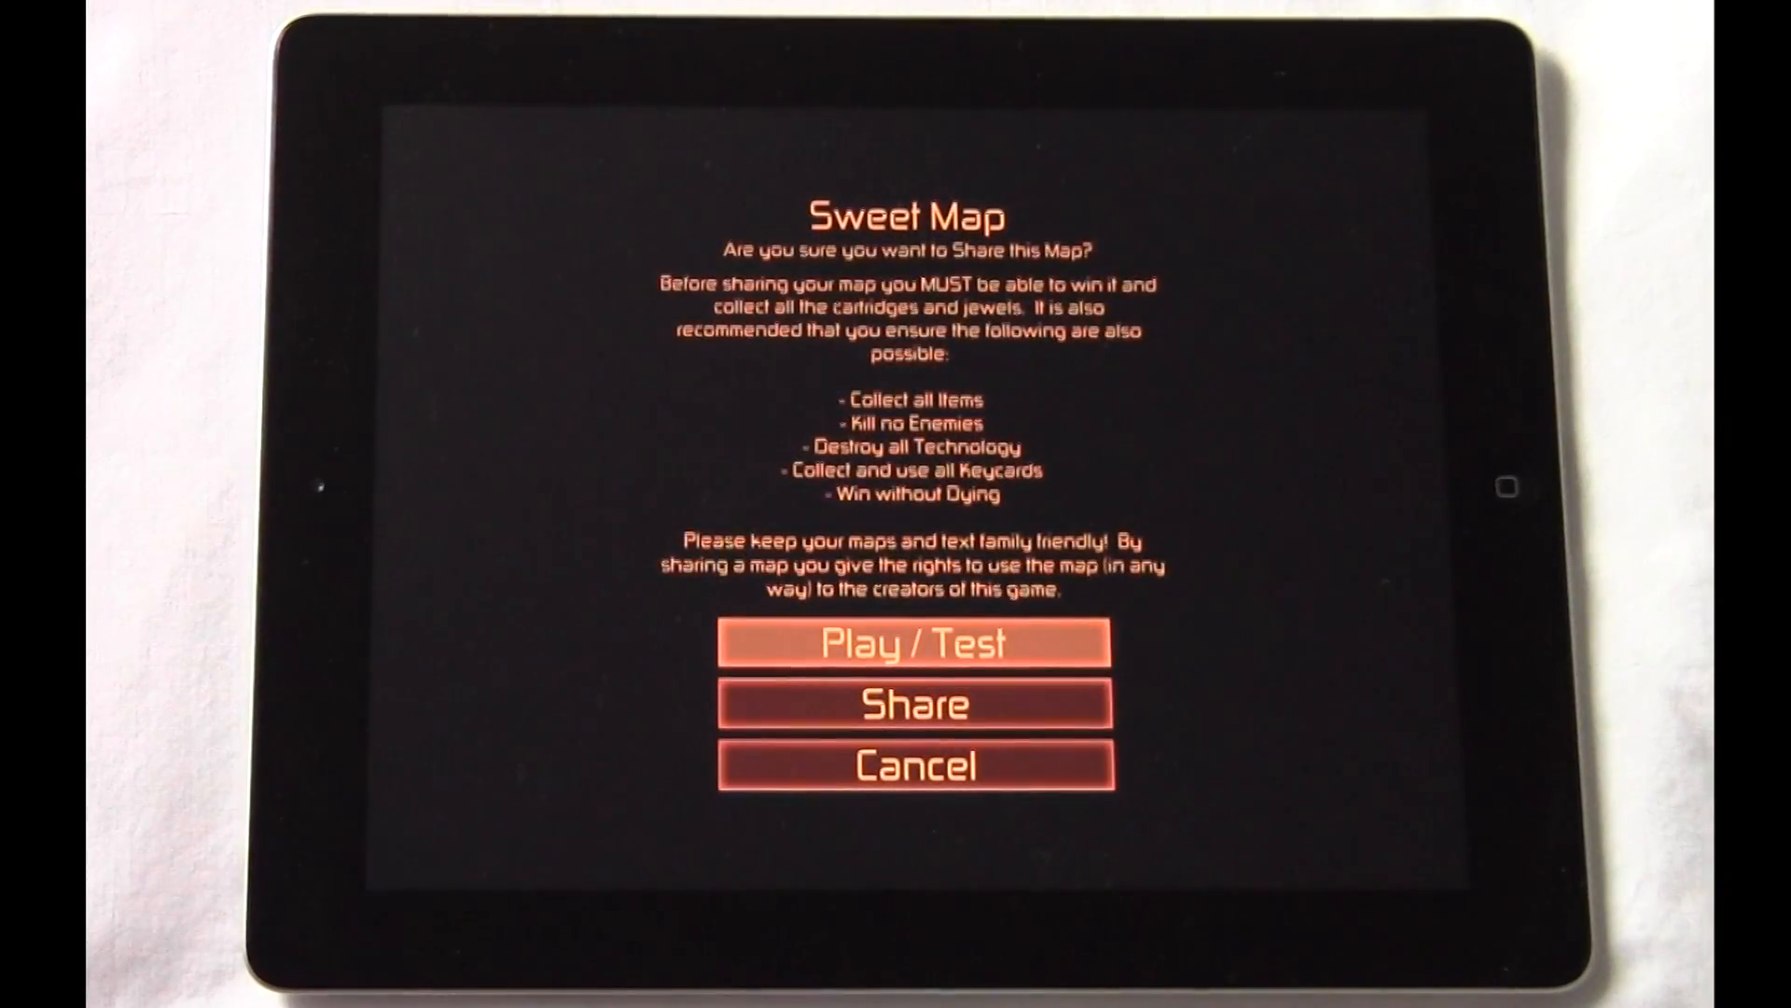